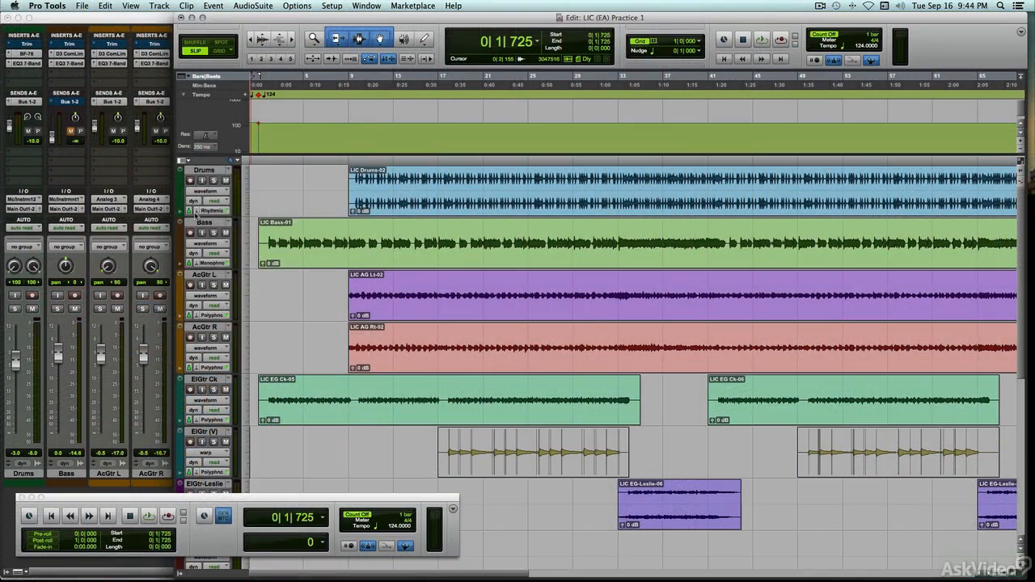
Step: Apply a new session tempo from the tempo ruler and confirm the BPM value
{"action": "left_click", "coordinate": [213, 210]}
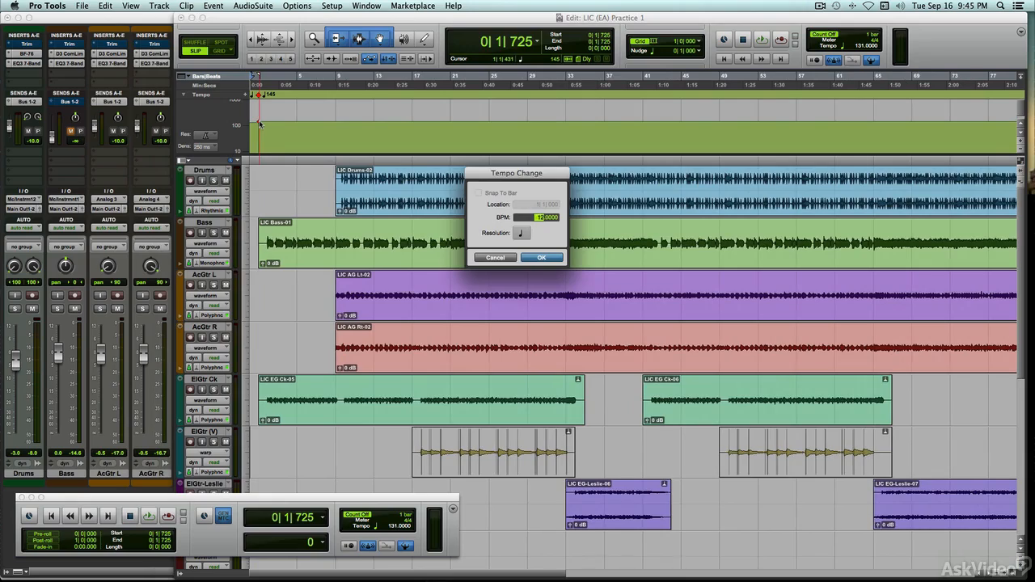
{"action": "left_click", "coordinate": [541, 257]}
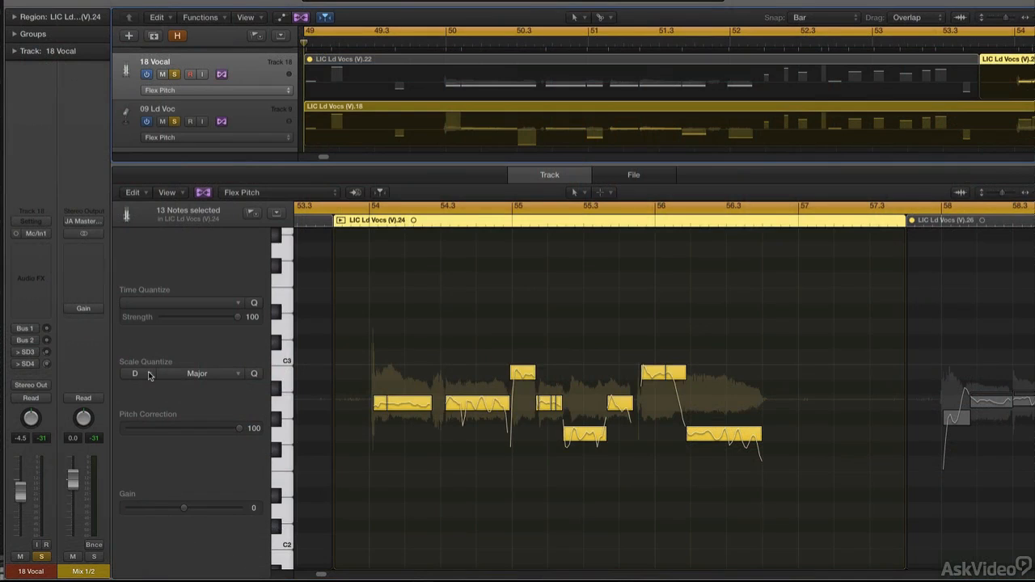
Step: Scale-quantize the lead vocal notes to an Eb key with a scale type from the Major menu
{"action": "left_click", "coordinate": [142, 374]}
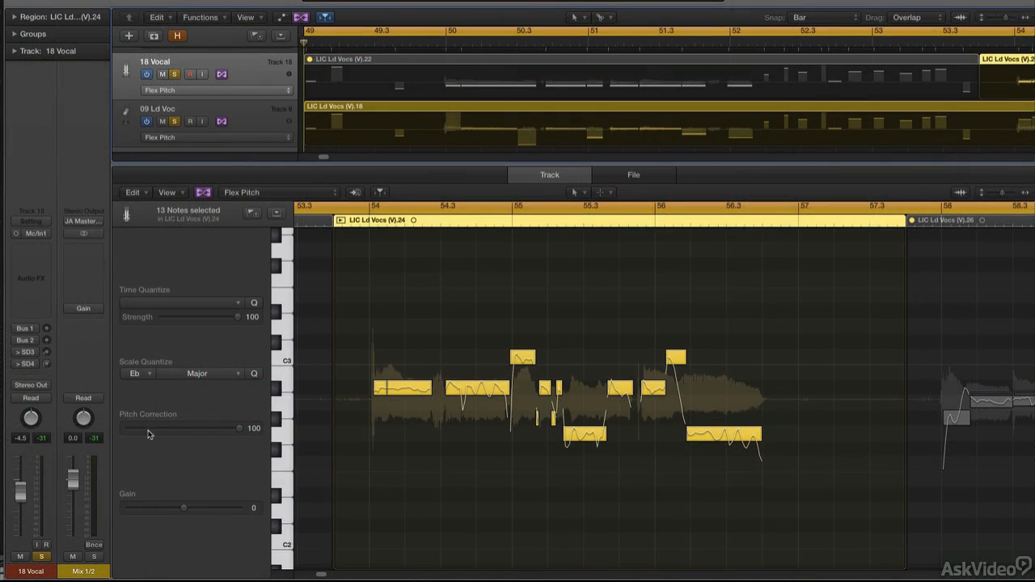
{"action": "mouse_move", "coordinate": [168, 394]}
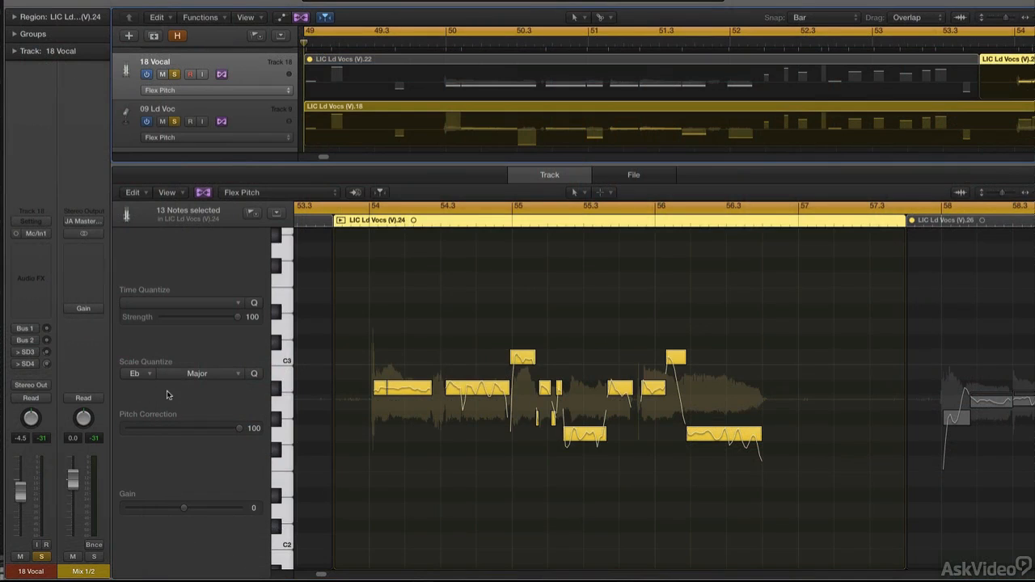
{"action": "left_click", "coordinate": [204, 372]}
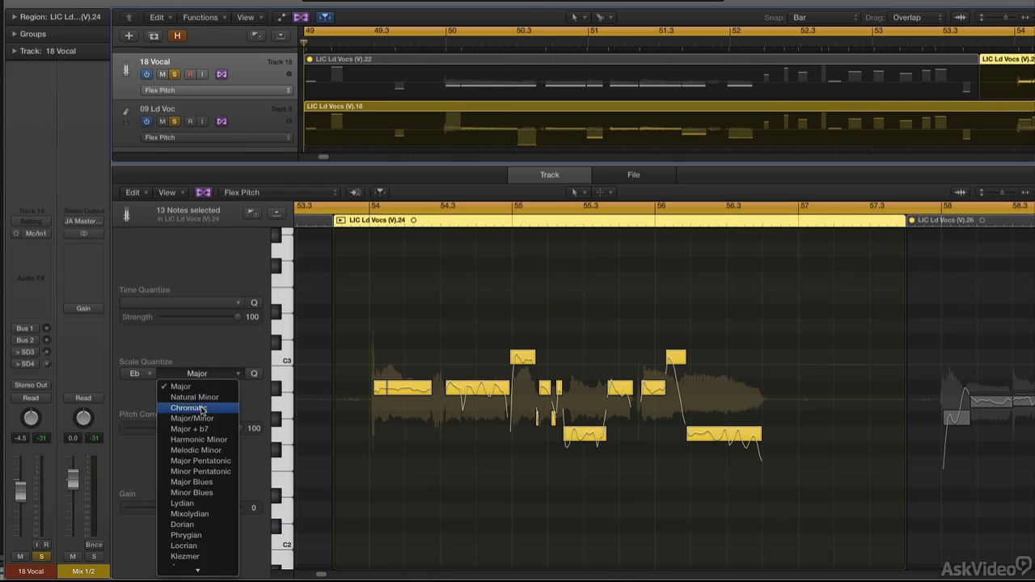
{"action": "left_click", "coordinate": [194, 398]}
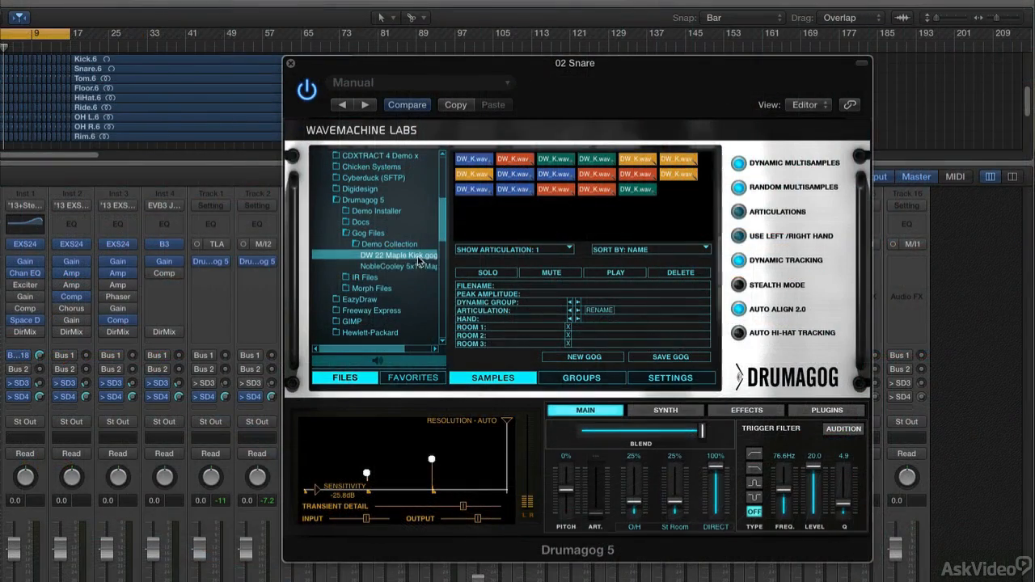
Step: Load the NobleCooley snare .gog file into Drumagog from the Gog Files browser
{"action": "left_click", "coordinate": [395, 265]}
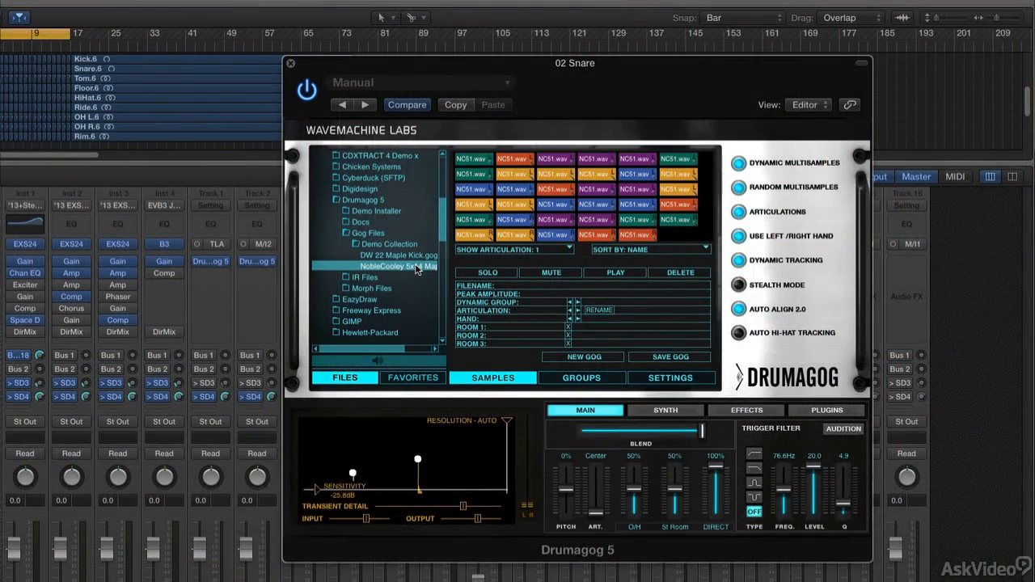